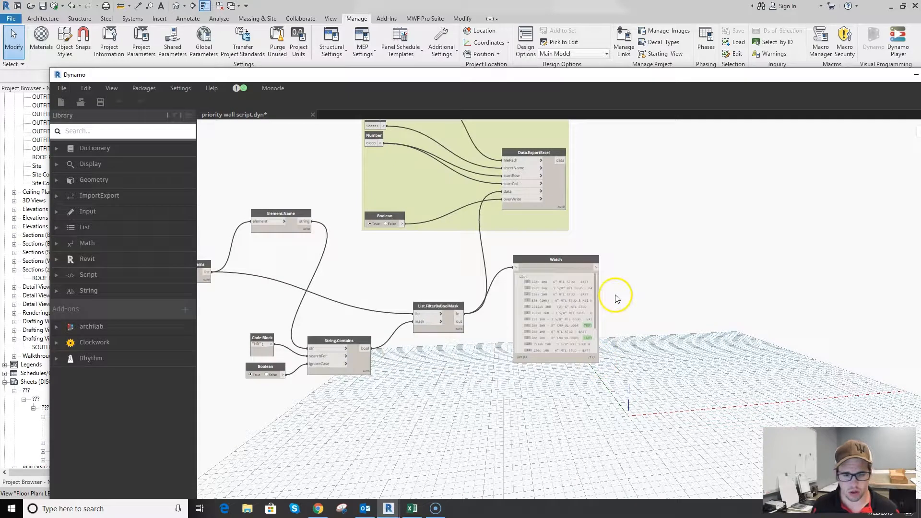
mouse_move(535, 287)
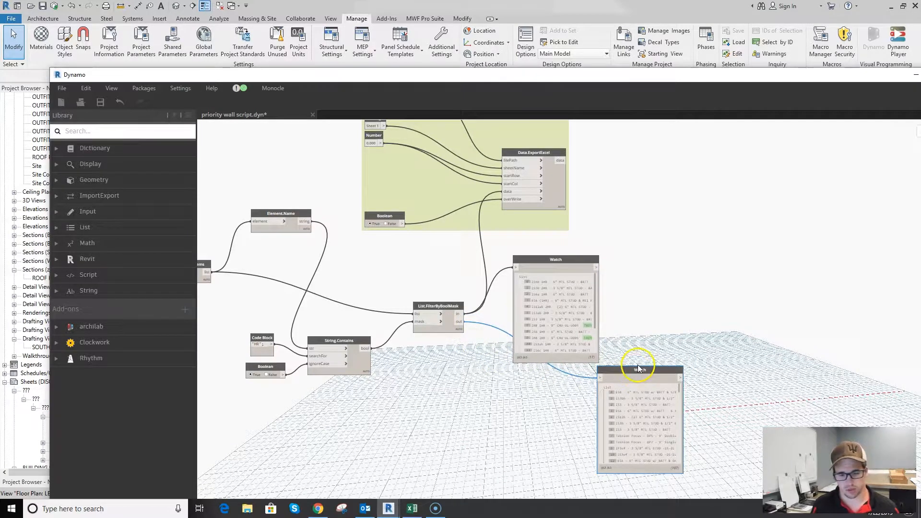
mouse_move(268, 503)
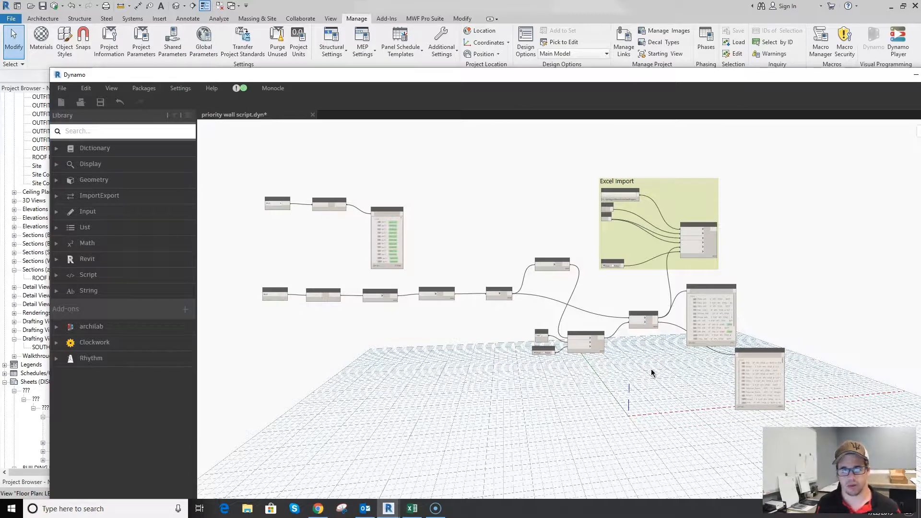
mouse_move(651, 373)
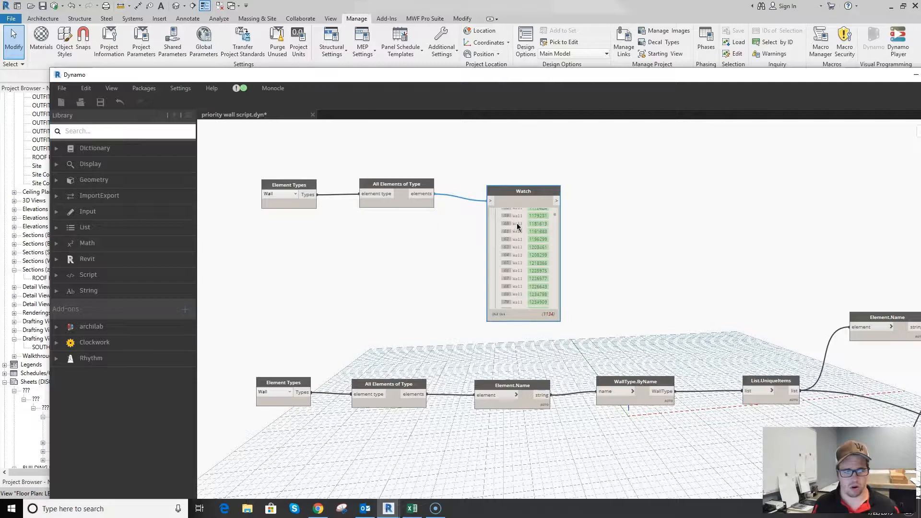
scroll(down, 3)
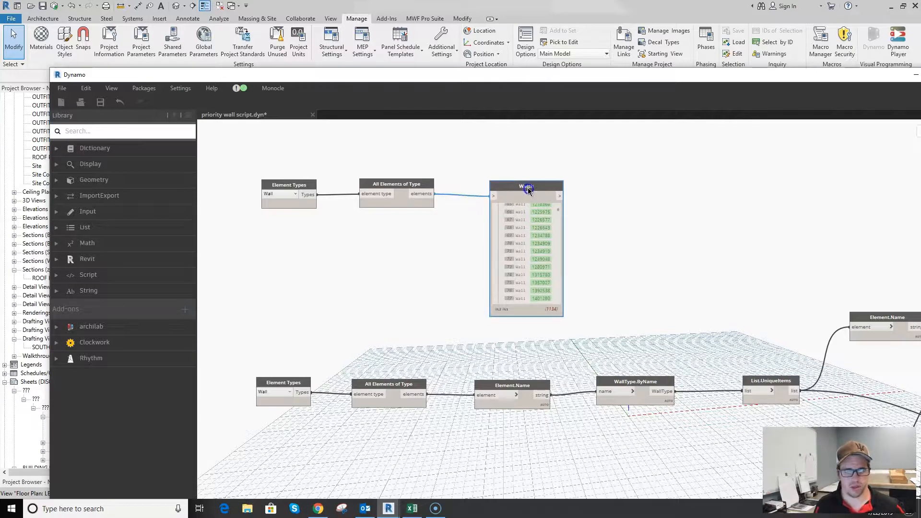
scroll(down, 3)
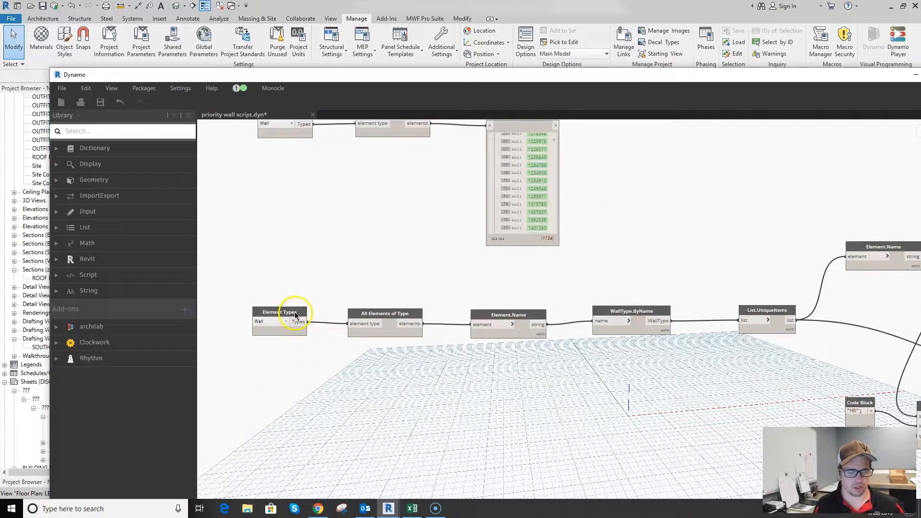
mouse_move(320, 233)
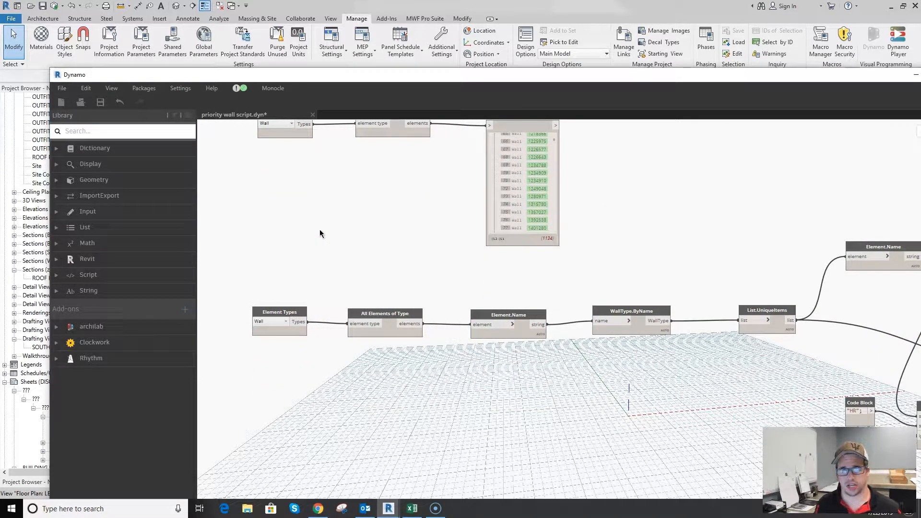
Search the canvas for 'select elem' and place a Select Model Element node with nothing selected.
right_click(321, 229)
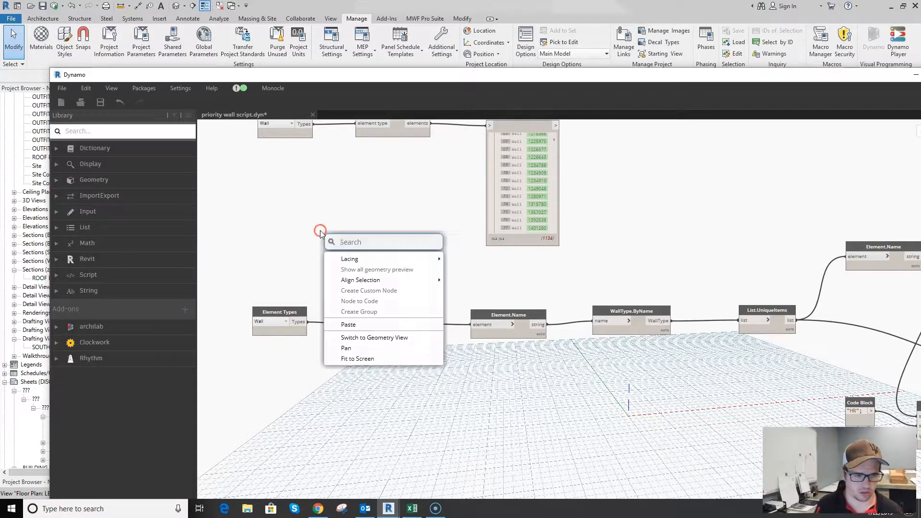
text(sl)
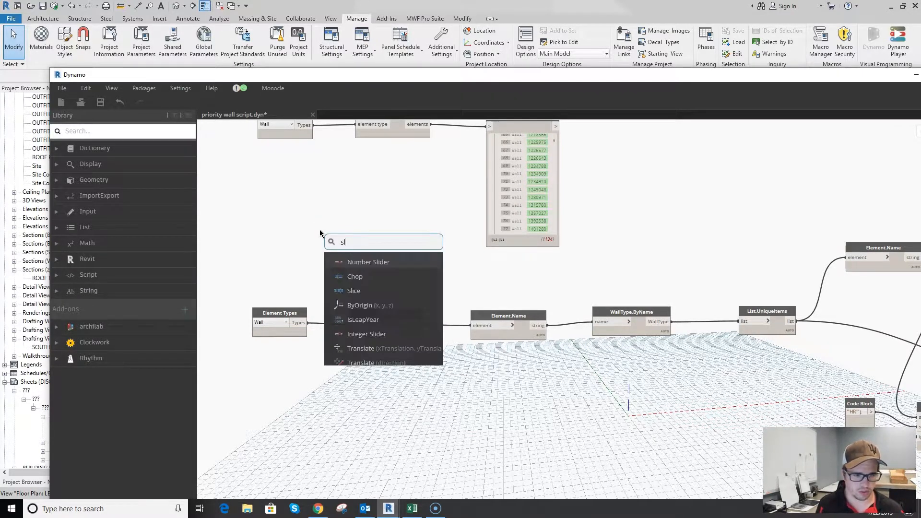
text(elect)
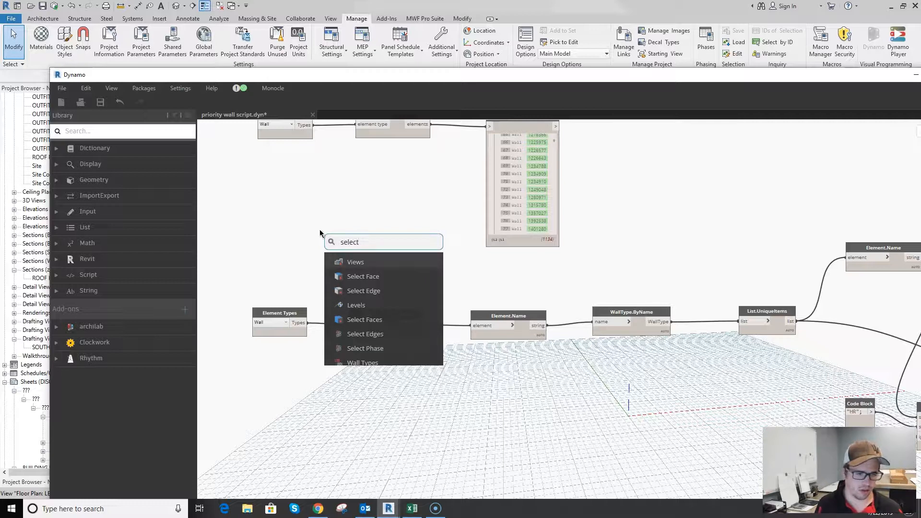
text(ele)
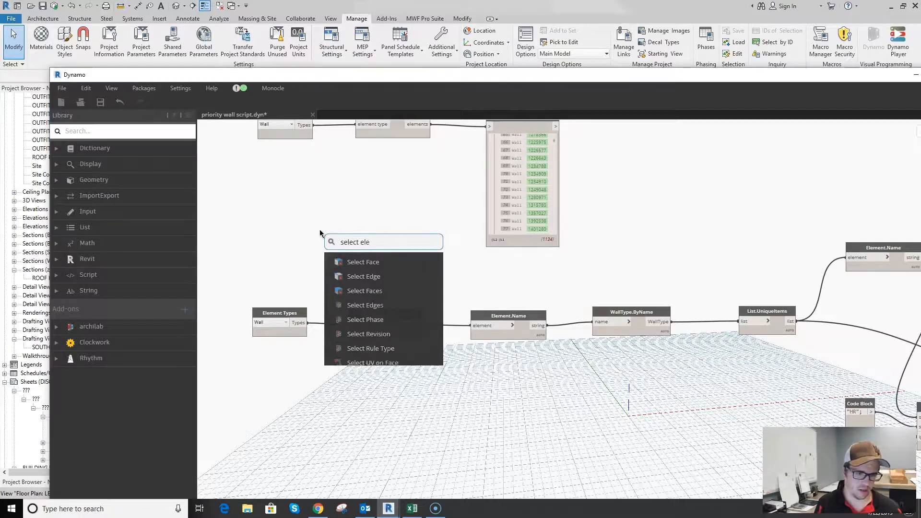
text(m)
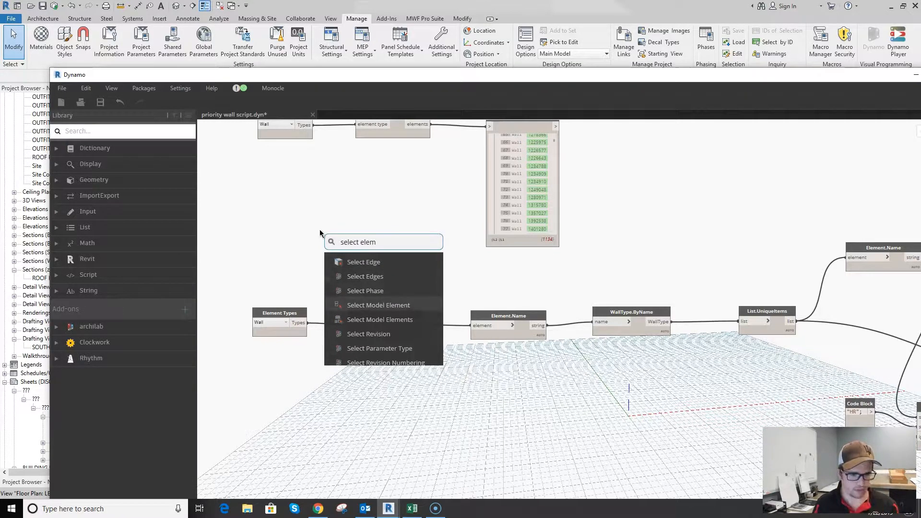
click(378, 305)
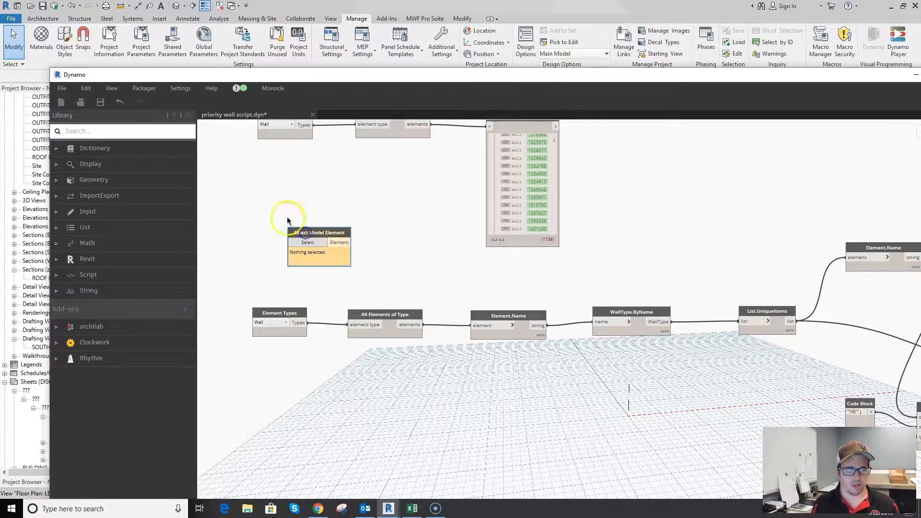
mouse_move(340, 226)
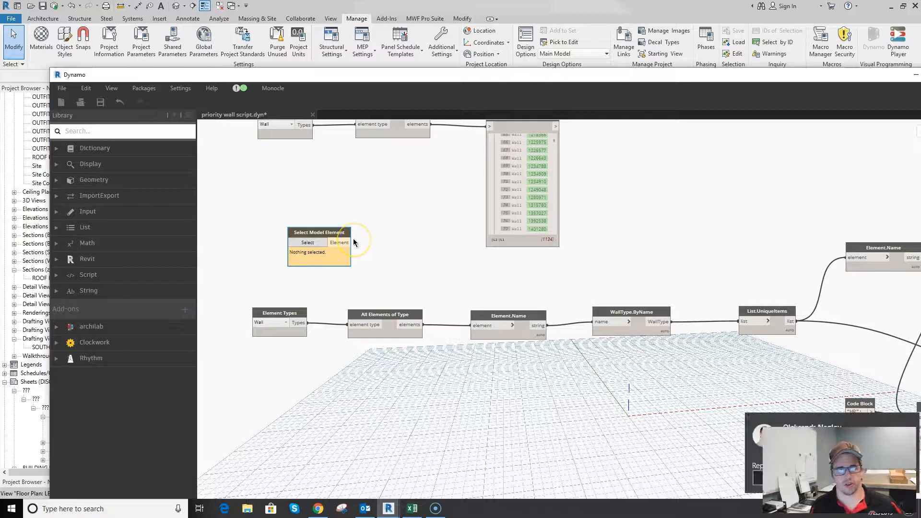
mouse_move(351, 339)
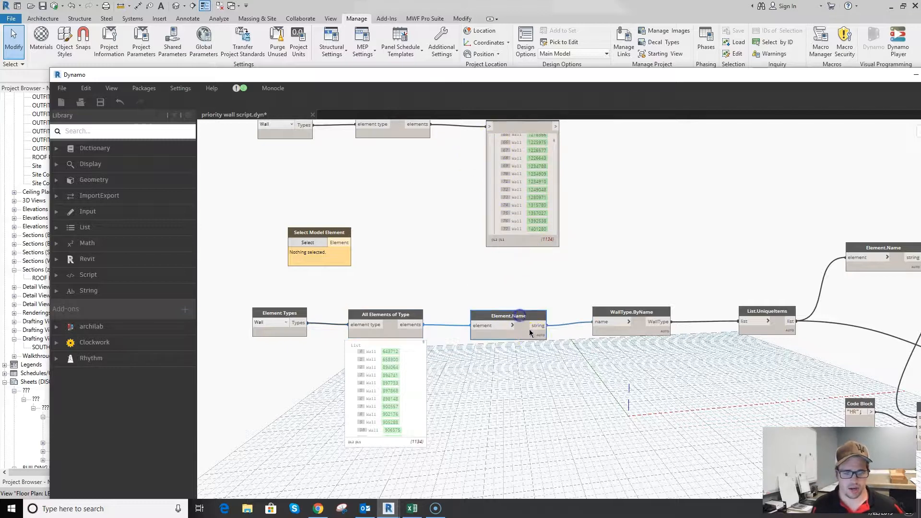
click(537, 325)
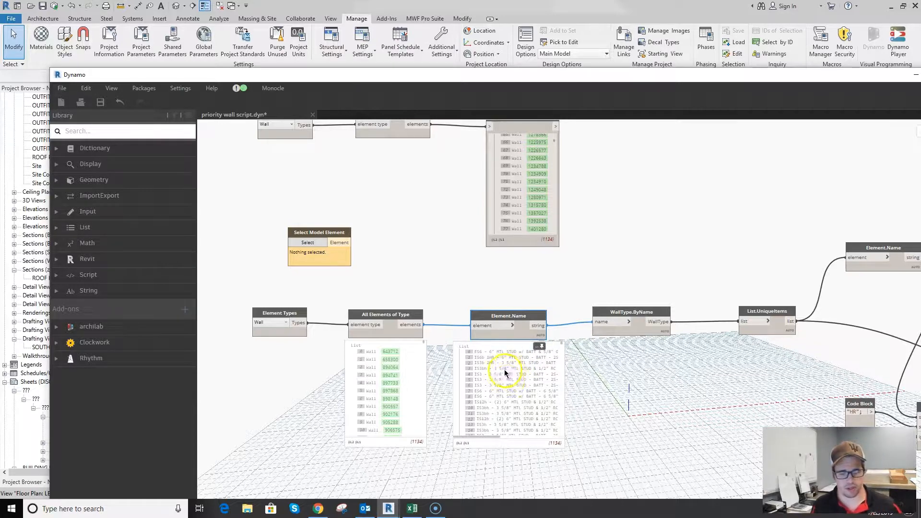
mouse_move(508, 386)
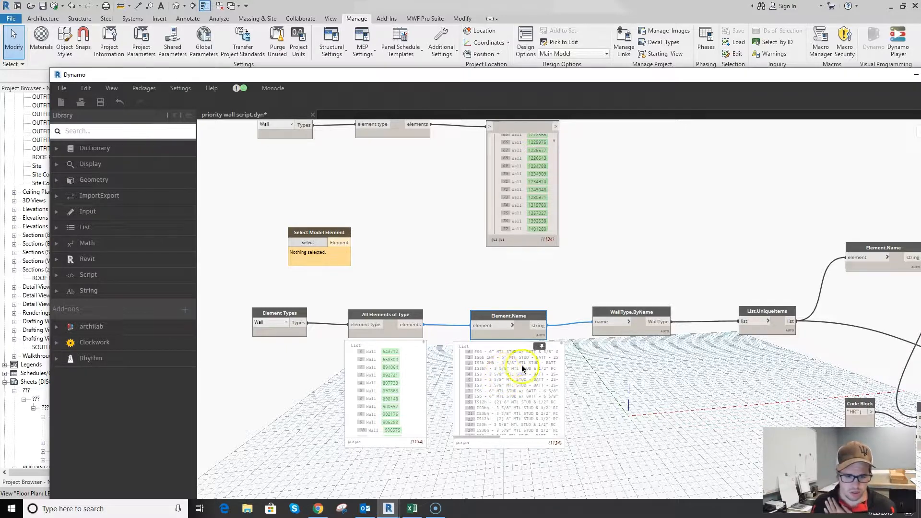
mouse_move(493, 363)
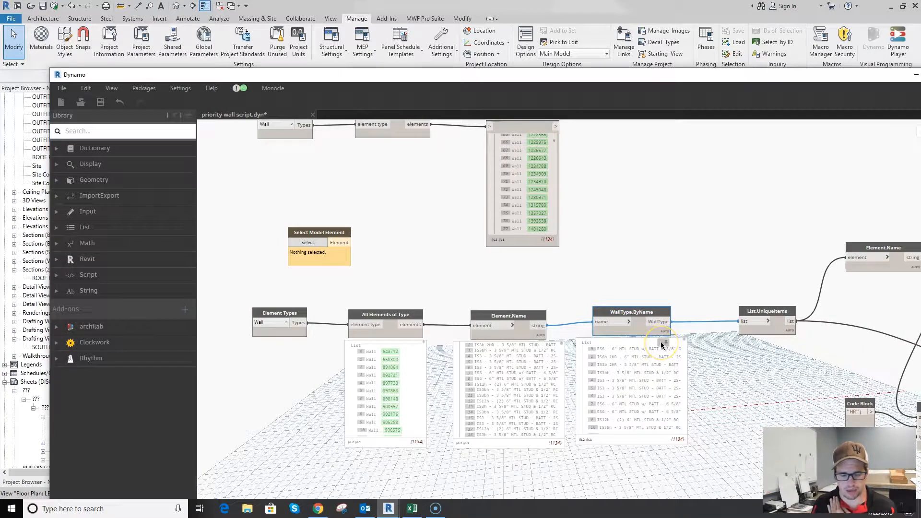
mouse_move(669, 387)
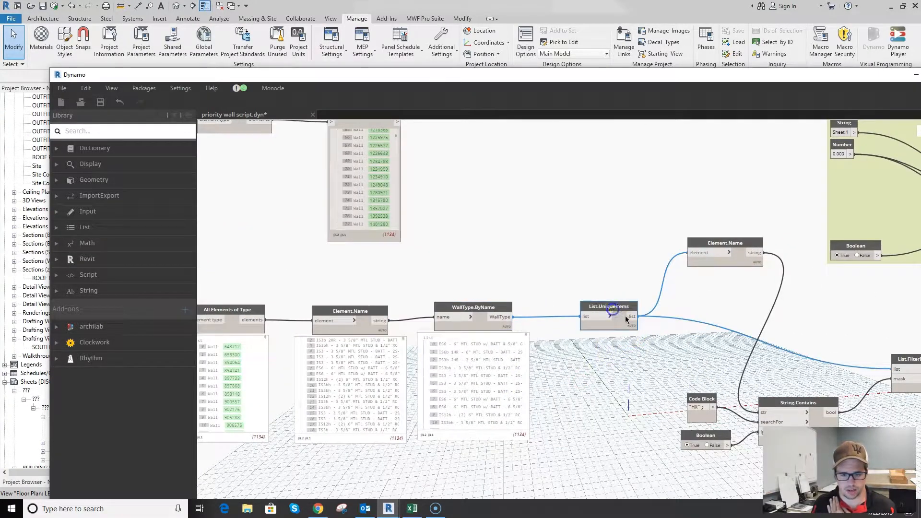
click(608, 306)
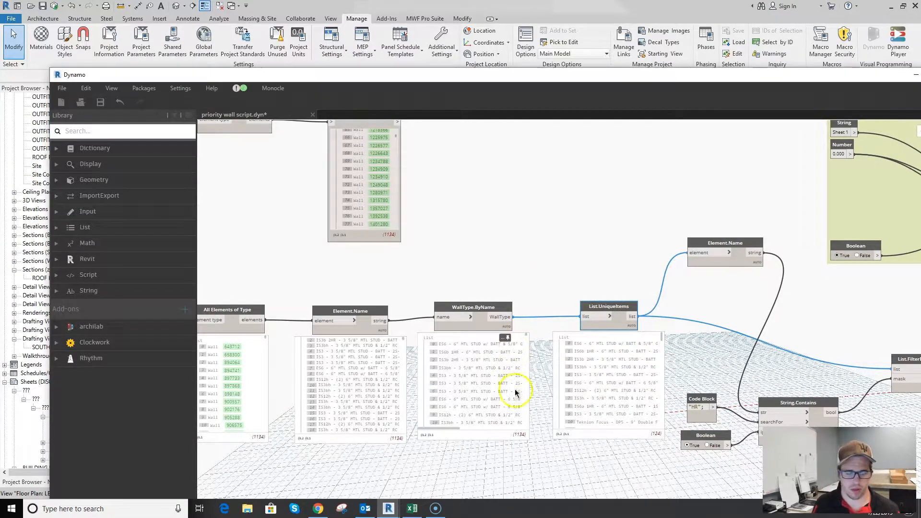
mouse_move(476, 370)
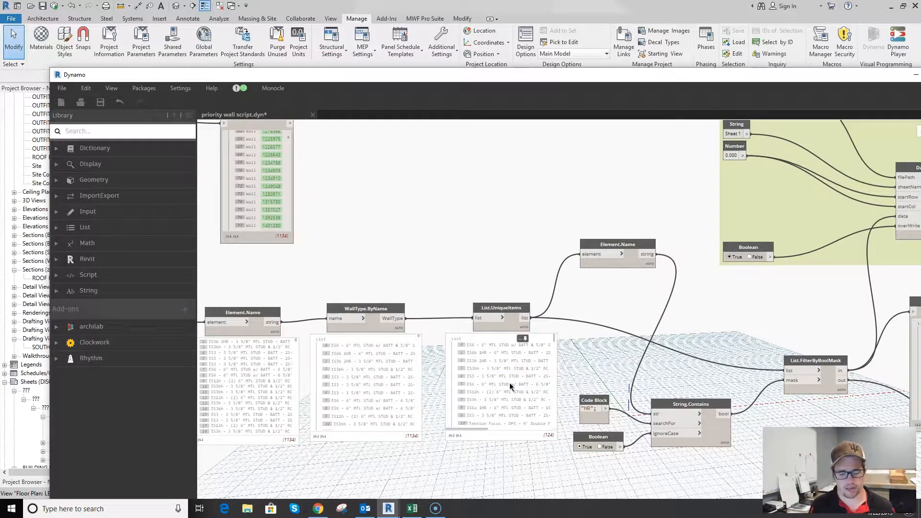
mouse_move(511, 389)
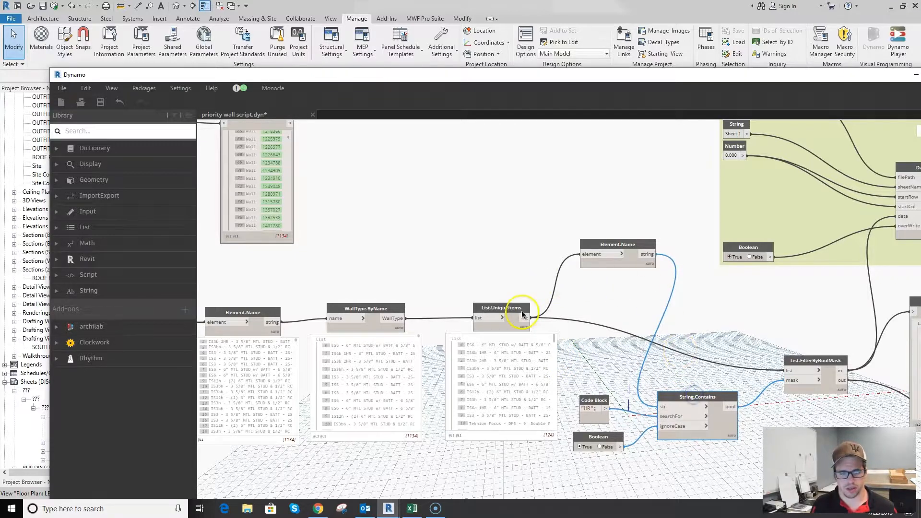
mouse_move(525, 318)
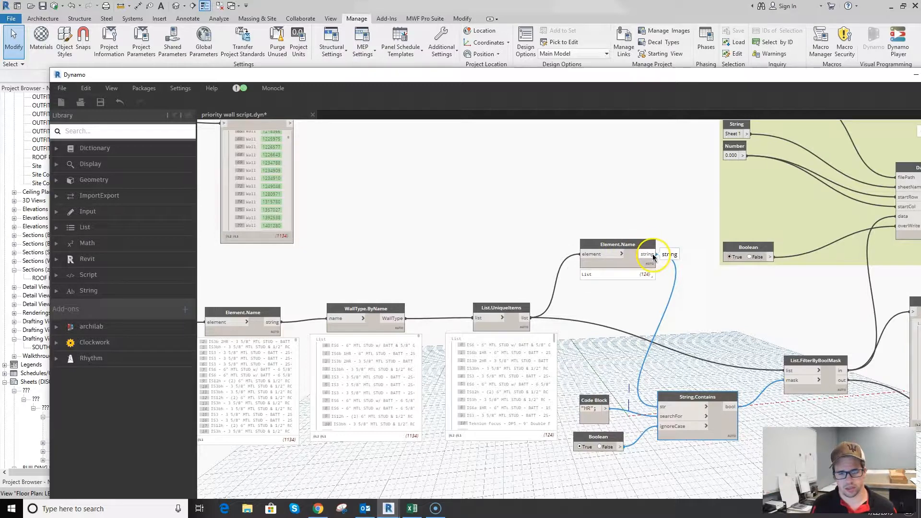
mouse_move(696, 397)
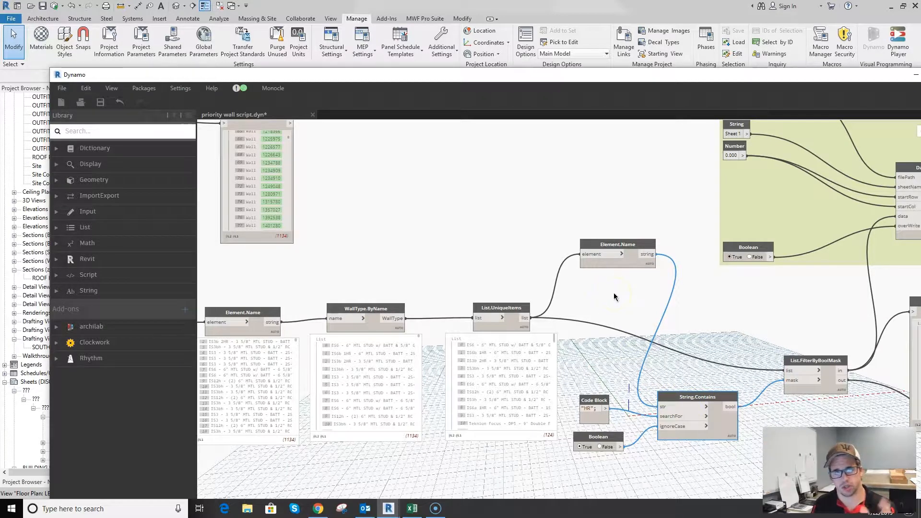
click(590, 408)
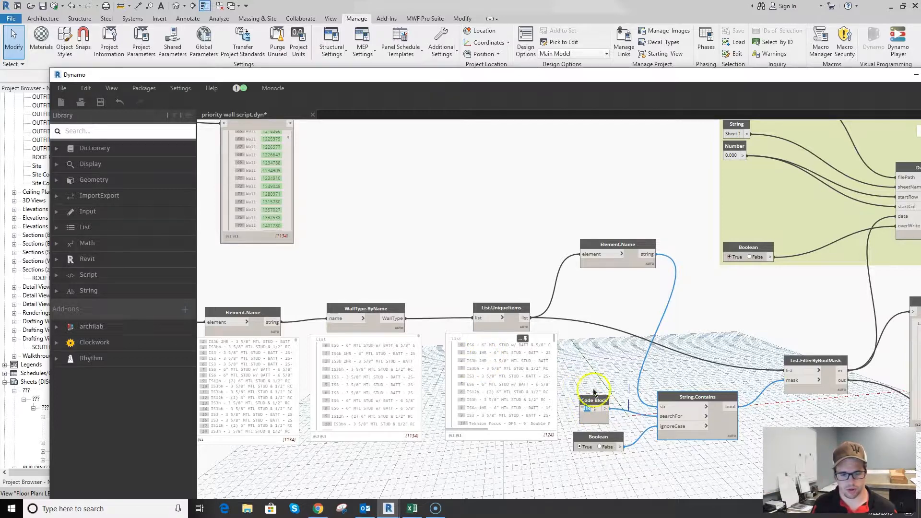
mouse_move(667, 438)
text("HR";)
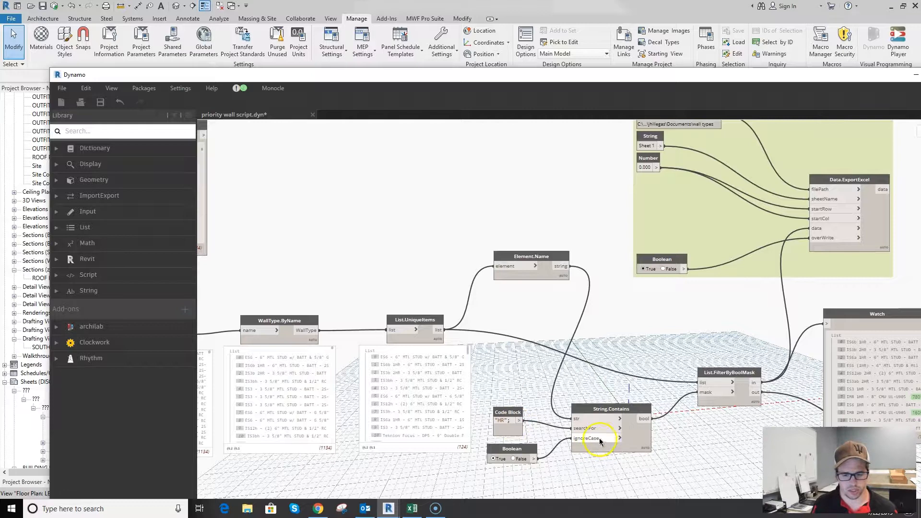
mouse_move(558, 404)
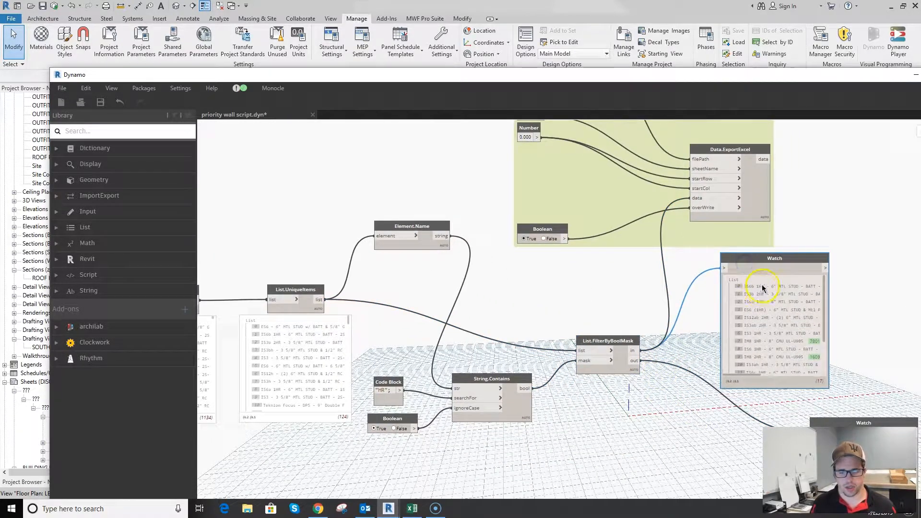
Close the Dynamo script editor and dismiss the unsaved-changes prompt, returning to the Revit floor plan.
scroll(down, 3)
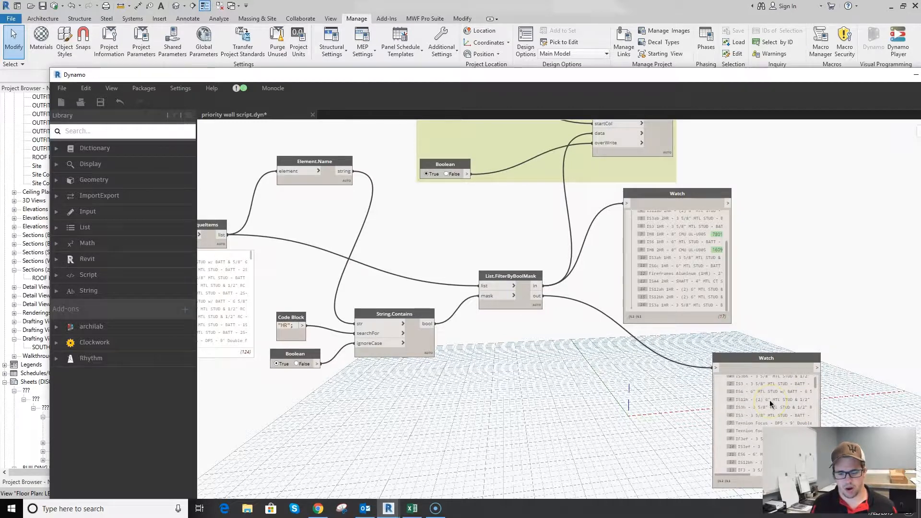
scroll(down, 3)
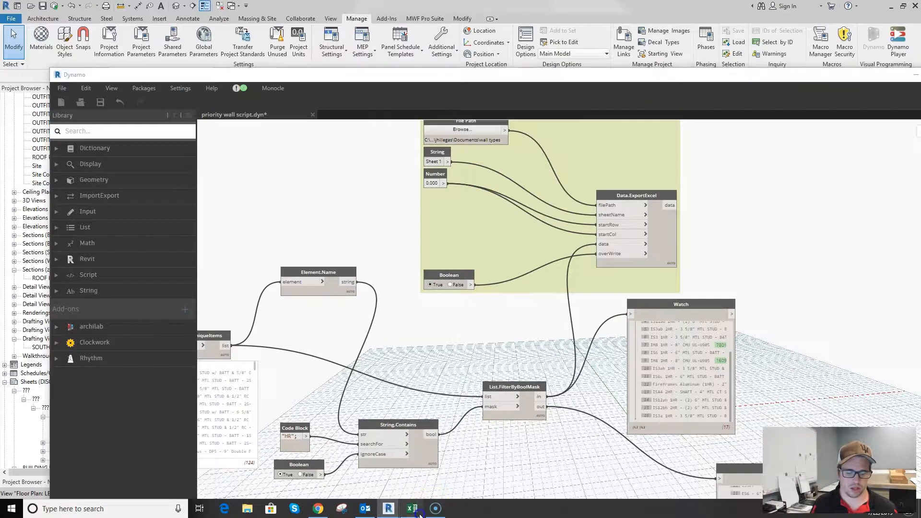
click(411, 509)
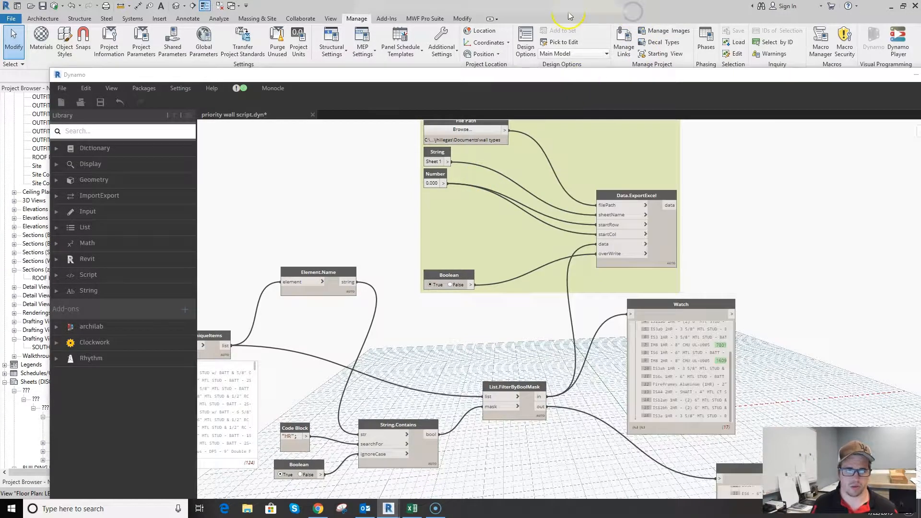
mouse_move(689, 80)
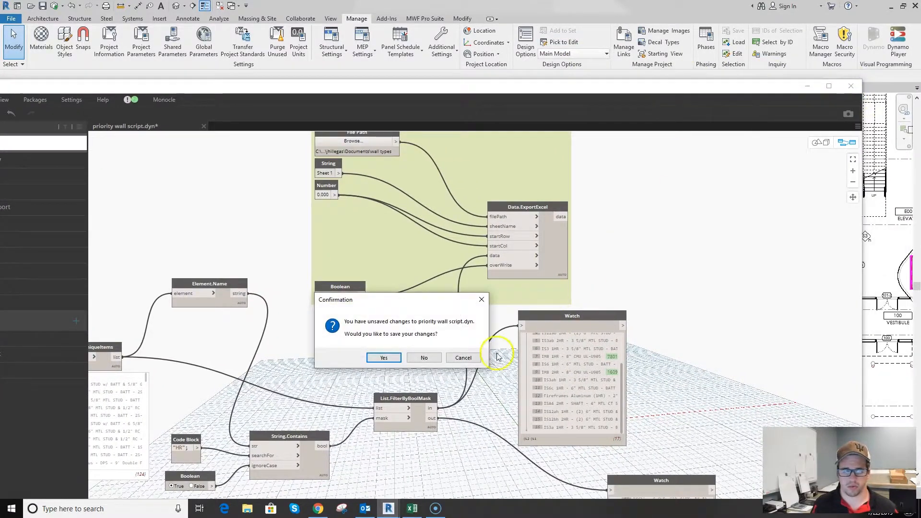
click(423, 357)
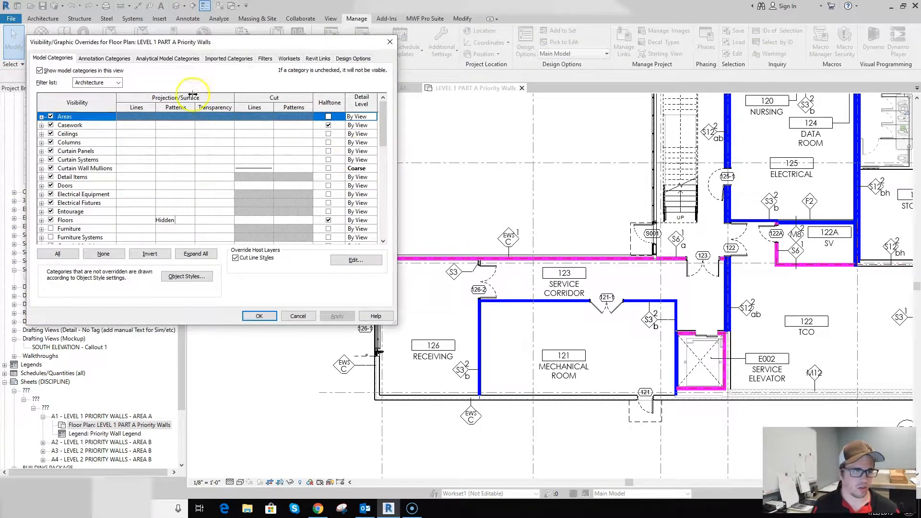
Review the OCP_1hr and OCP_2hr filter overrides and confirm to show 1hr walls pink and 2hr walls blue.
click(265, 58)
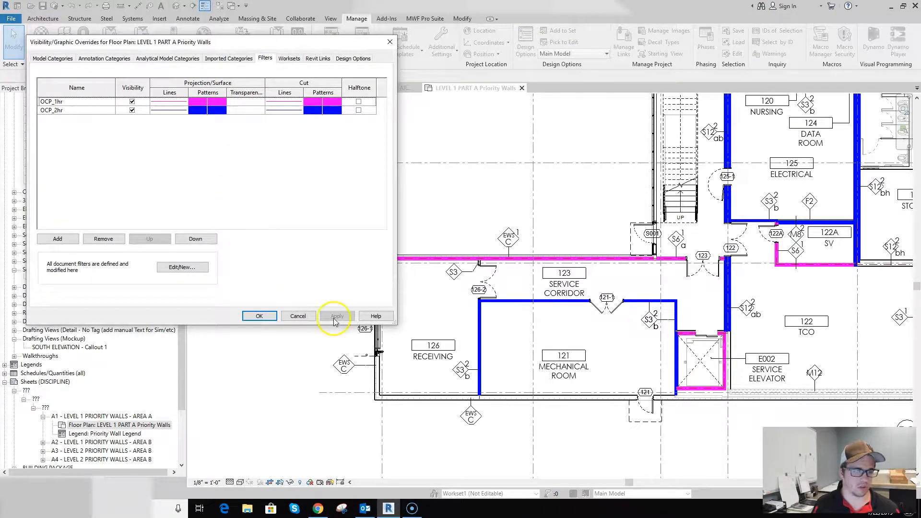
click(259, 315)
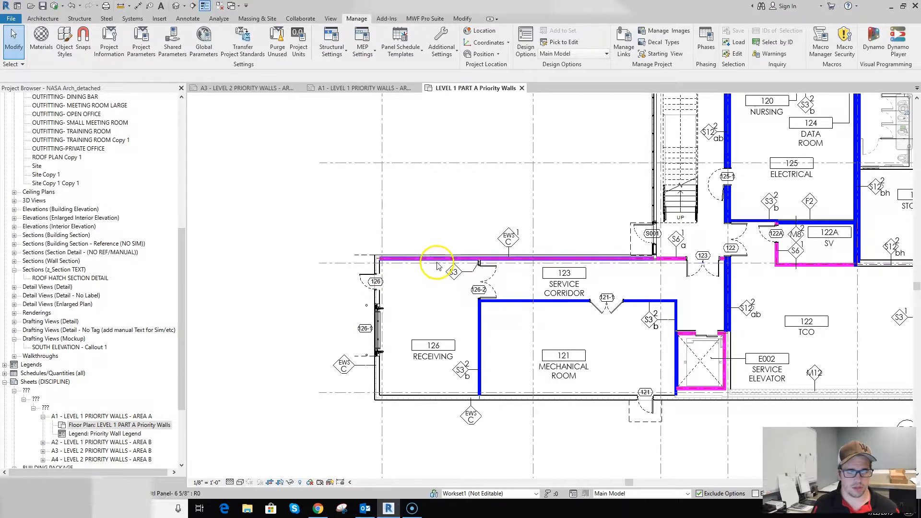